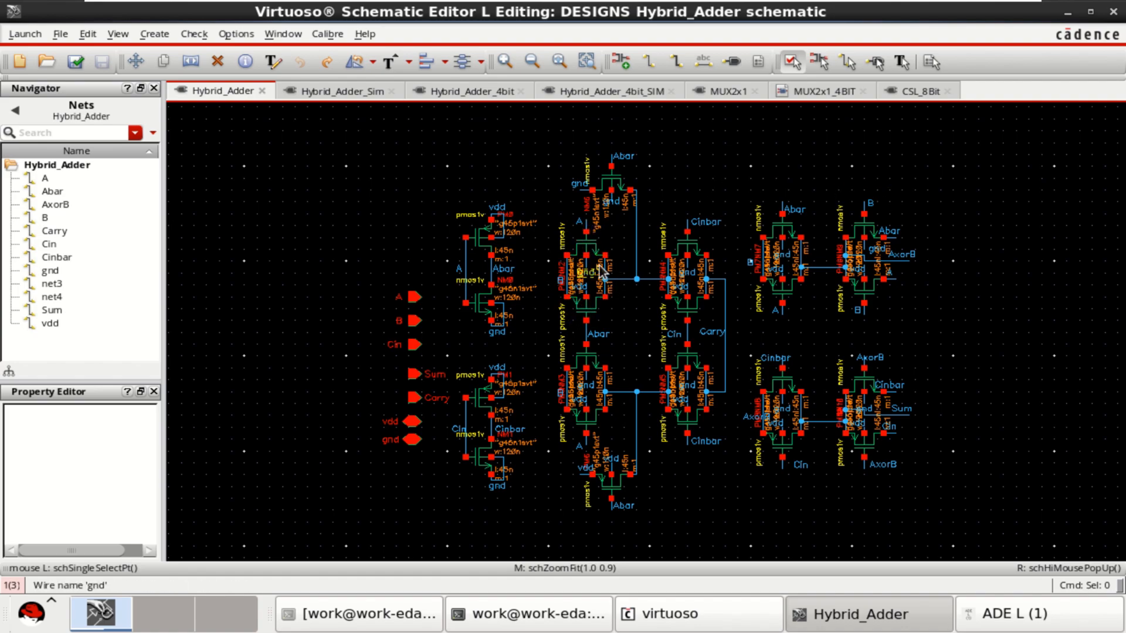
{"action": "mouse_move", "coordinate": [630, 199]}
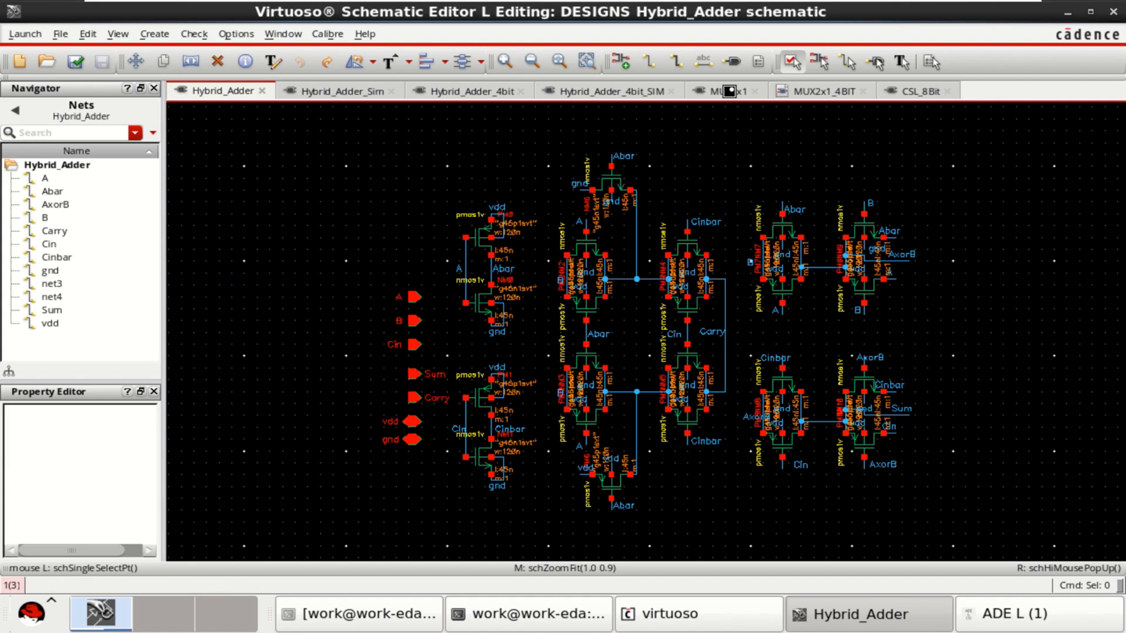
Browse the MUX2x1, Hybrid_Adder and Hybrid_Adder_Sim schematics, ending on Hybrid_Adder_4bit.
{"action": "left_click", "coordinate": [726, 90]}
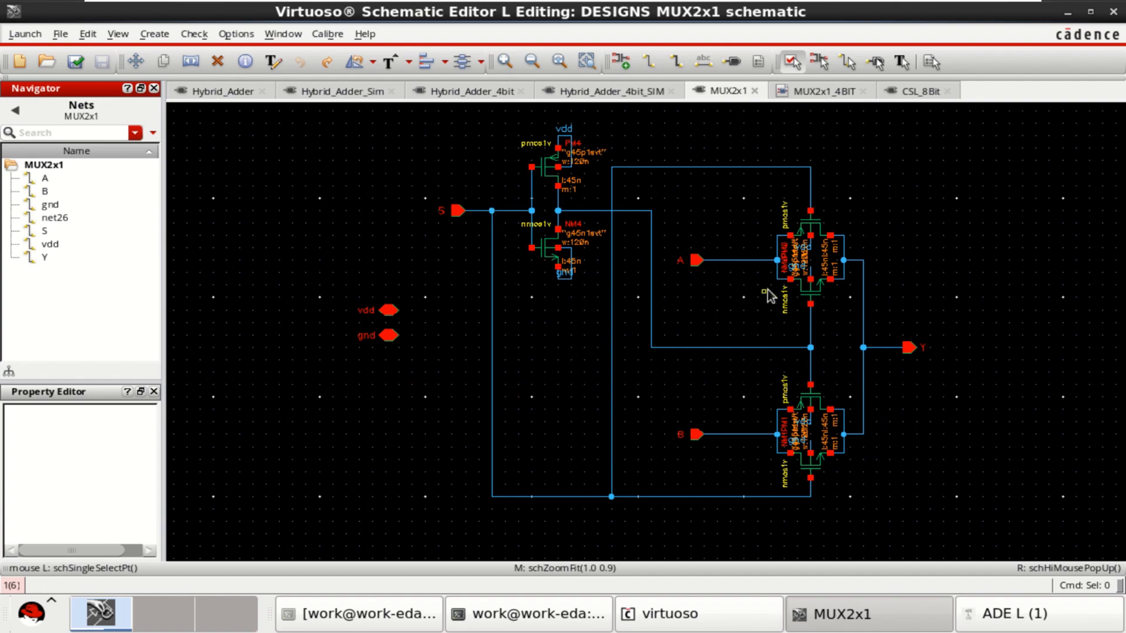
{"action": "left_click", "coordinate": [220, 90]}
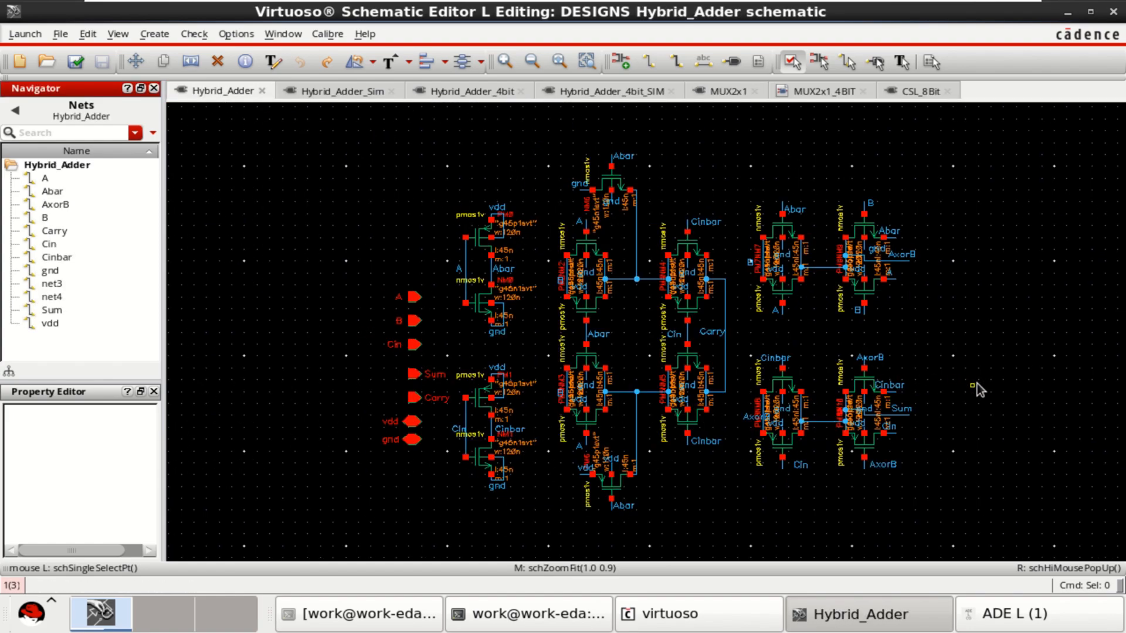
{"action": "mouse_move", "coordinate": [383, 137]}
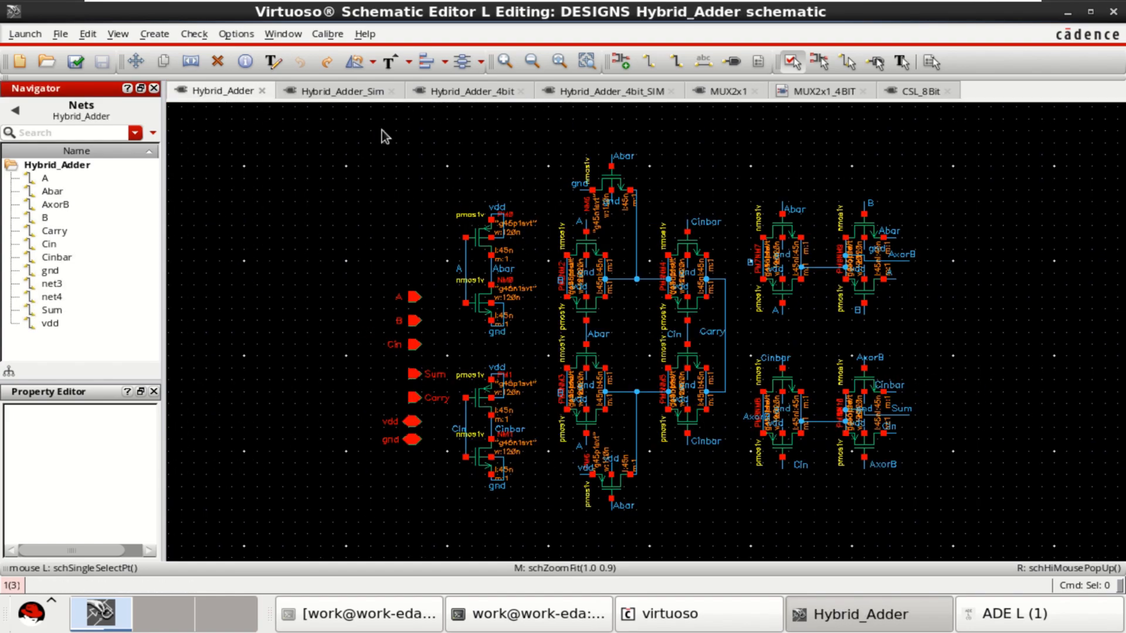
{"action": "left_click", "coordinate": [338, 90]}
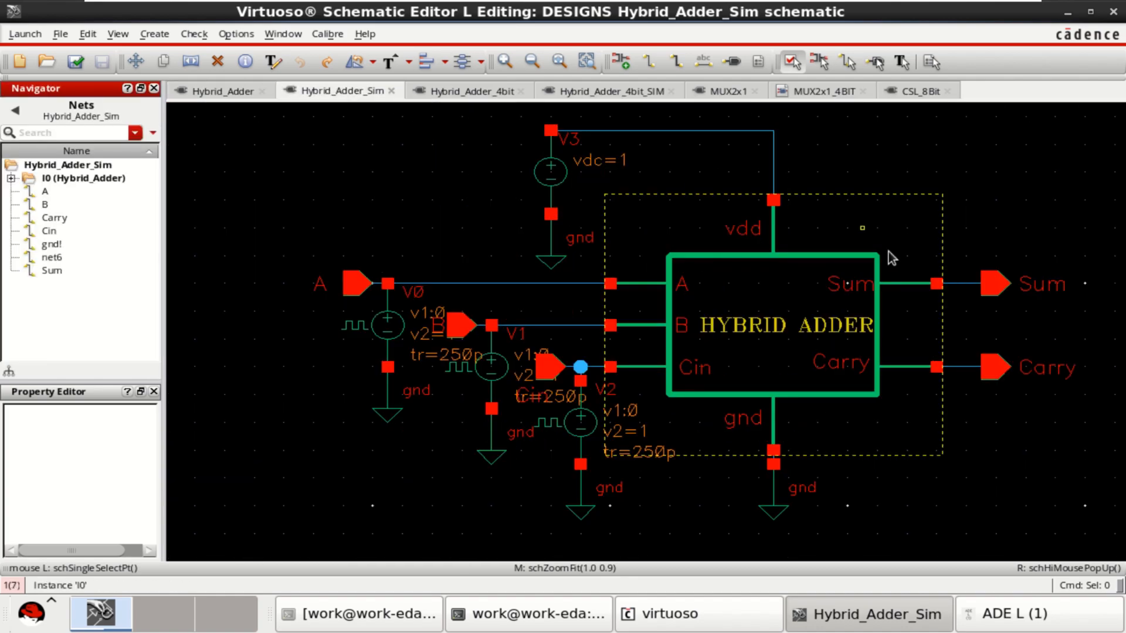
{"action": "mouse_move", "coordinate": [738, 376]}
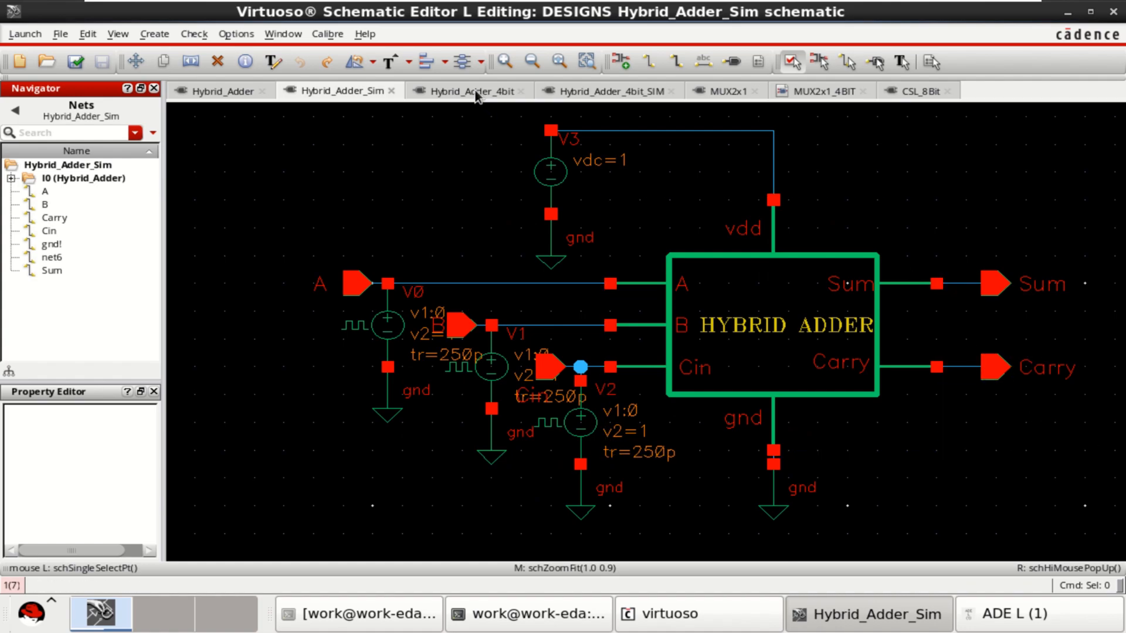
{"action": "left_click", "coordinate": [470, 90]}
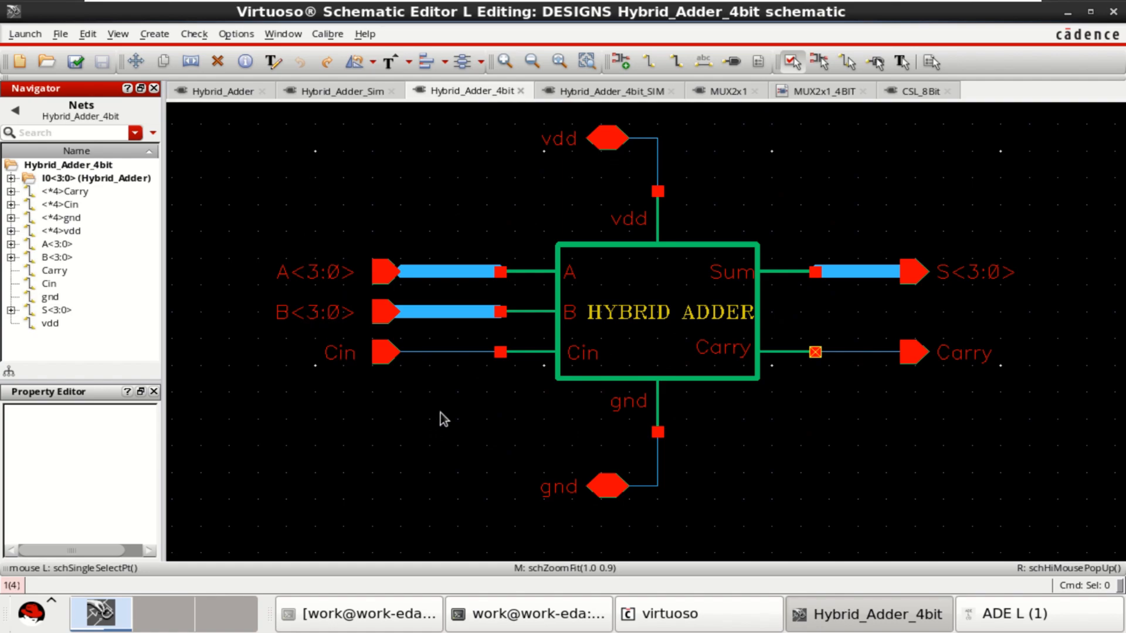
{"action": "mouse_move", "coordinate": [722, 445]}
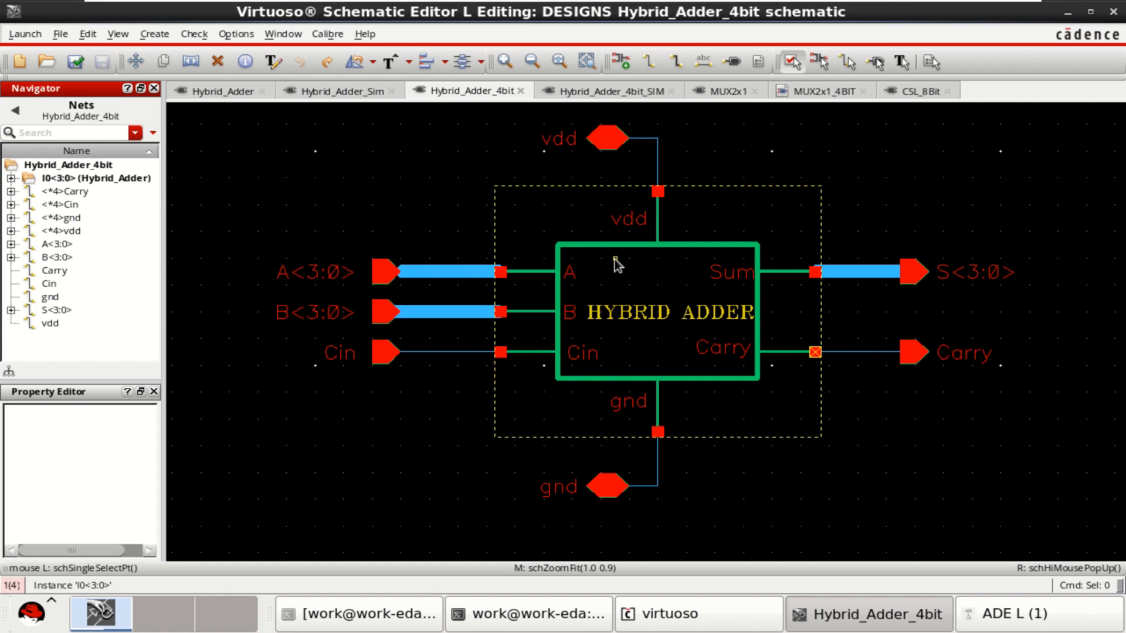
{"action": "mouse_move", "coordinate": [671, 284]}
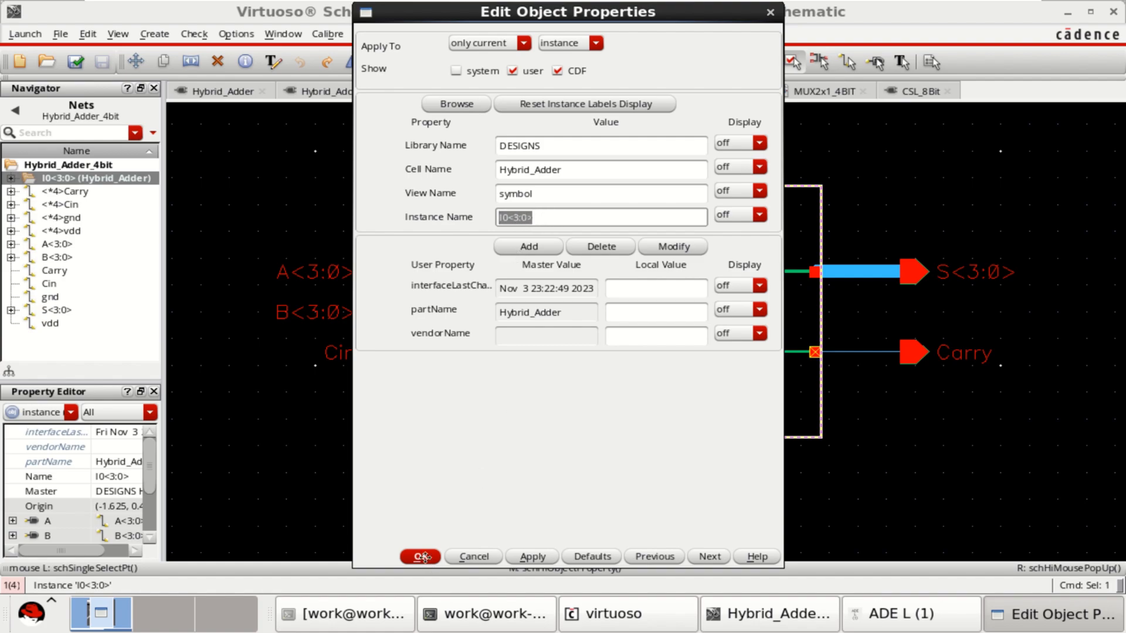
Accept the I0<3:0> instance properties, check and save, then view Hybrid_Adder_4bit_SIM.
{"action": "left_click", "coordinate": [421, 556]}
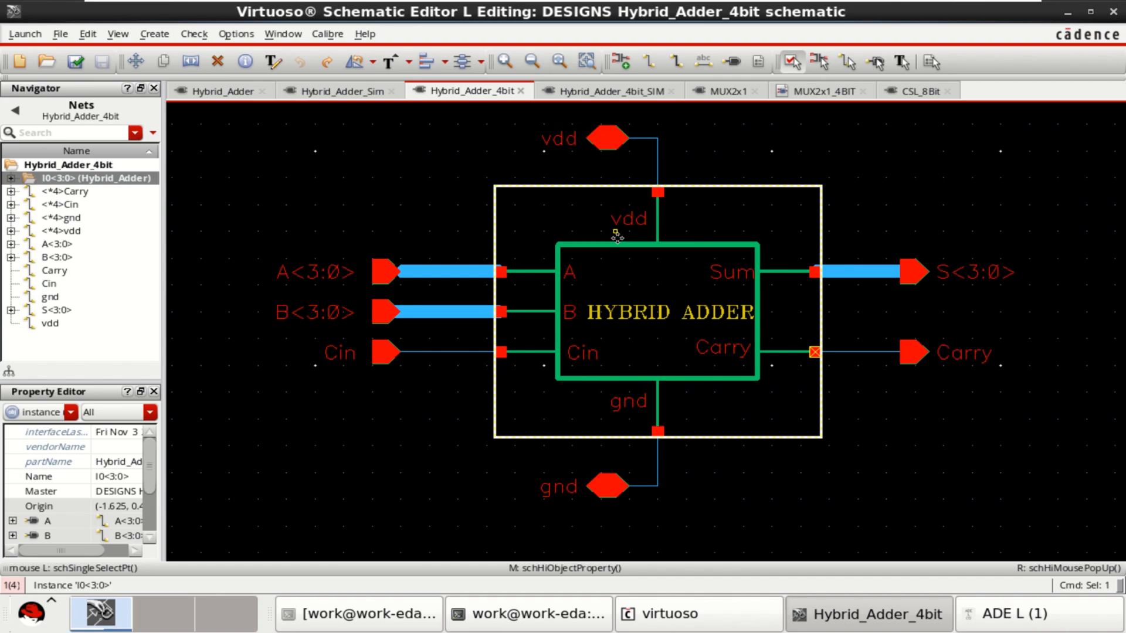
{"action": "left_click", "coordinate": [312, 312]}
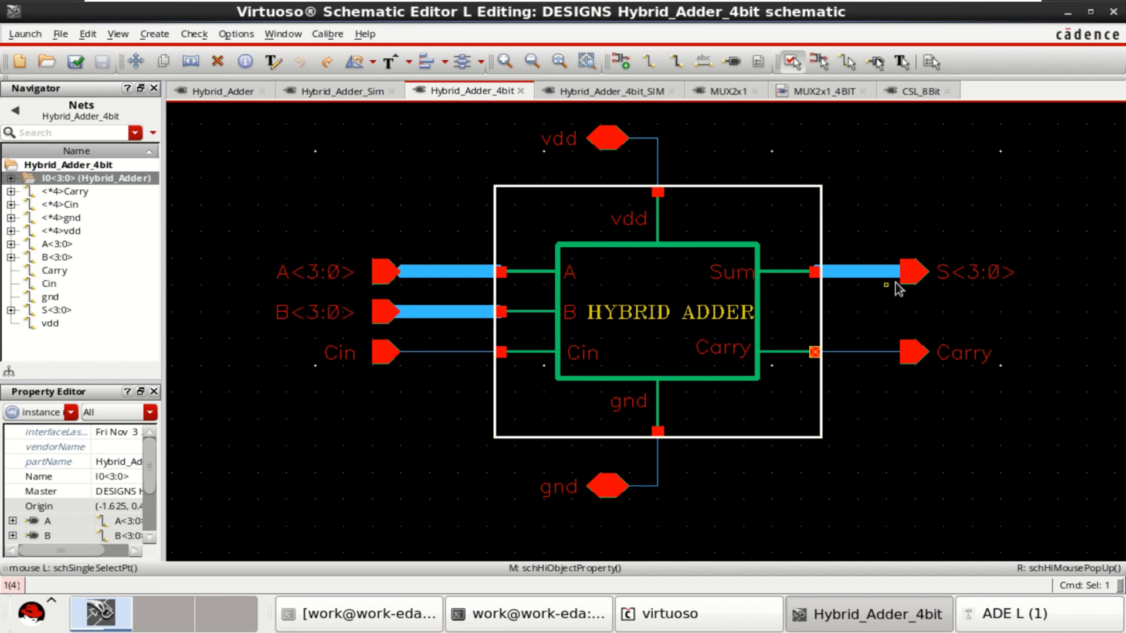
{"action": "left_click", "coordinate": [73, 61]}
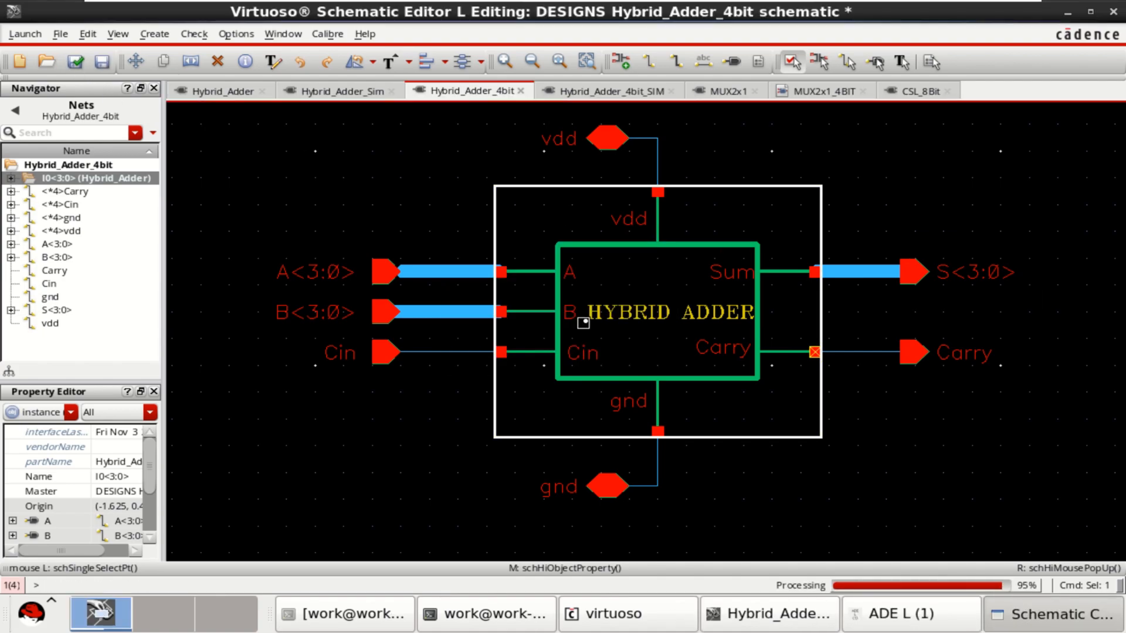
{"action": "left_click", "coordinate": [610, 90]}
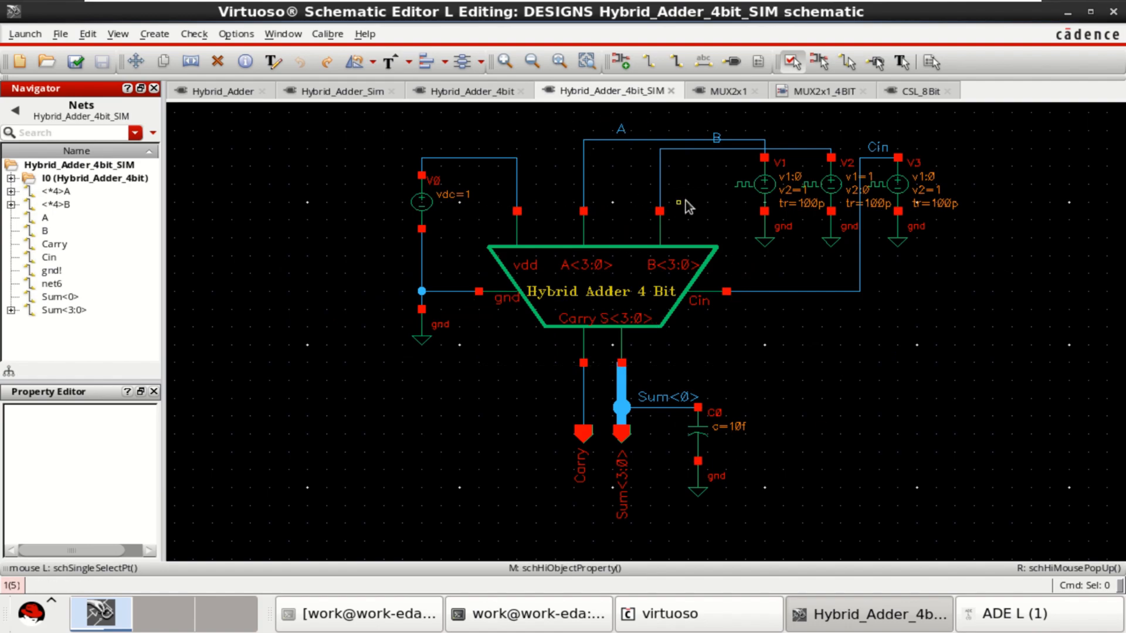
{"action": "mouse_move", "coordinate": [898, 338]}
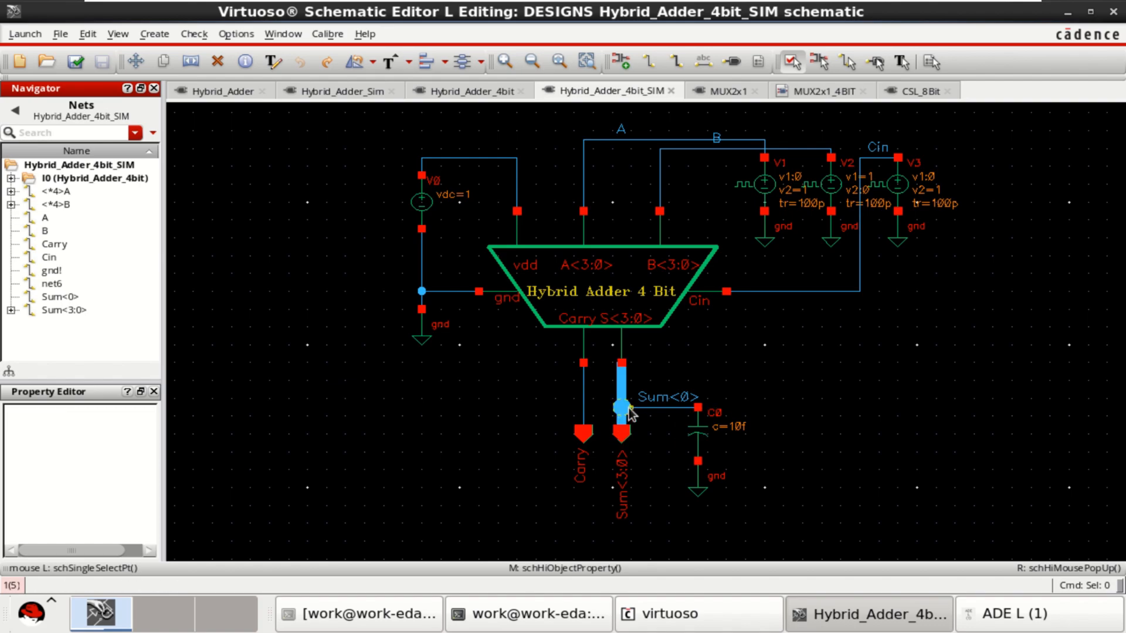
Inspect the Sum<0> output tap and load capacitor ground, ending on MUX2x1.
{"action": "left_click", "coordinate": [700, 423]}
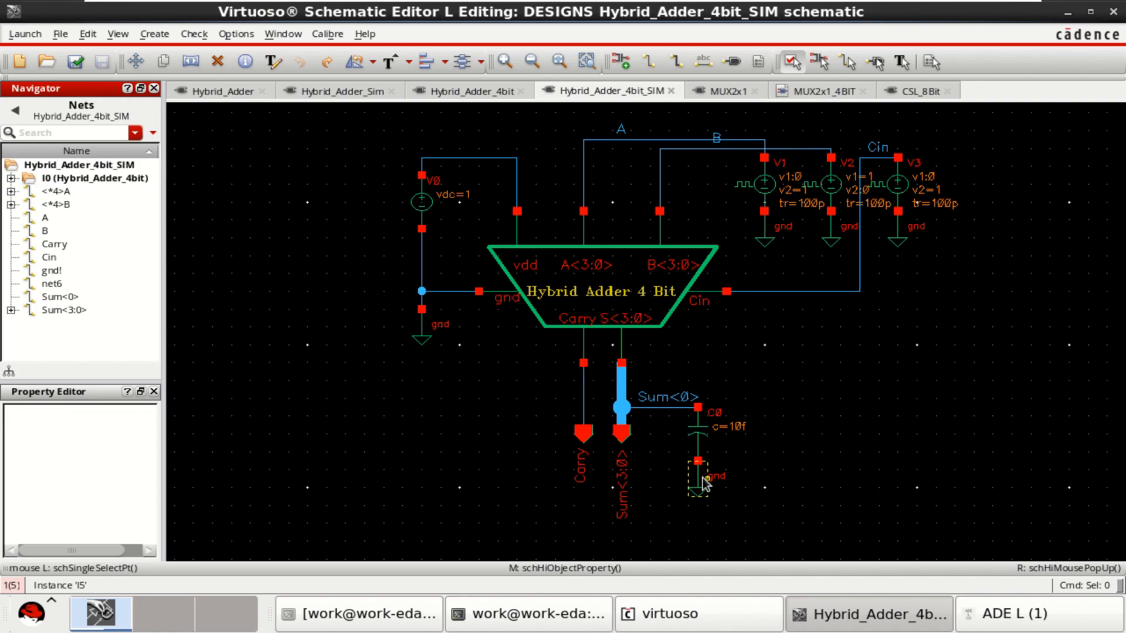
{"action": "left_click", "coordinate": [722, 90]}
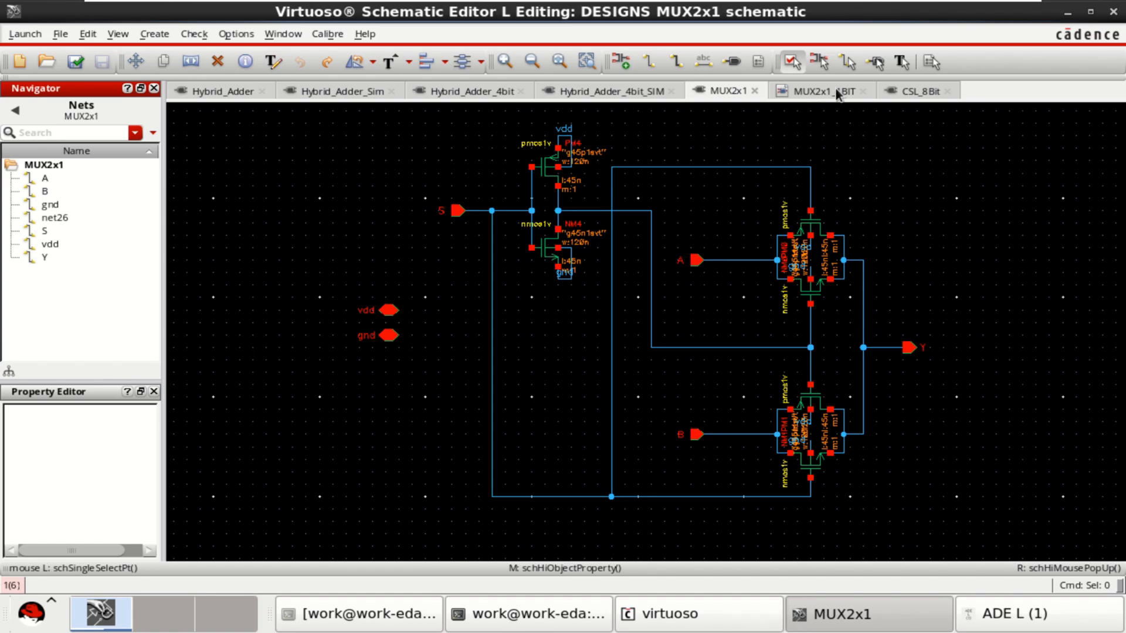
Show the MUX2x1_4BIT symbol and select its A<3:0> pin label for inspection.
{"action": "left_click", "coordinate": [814, 91]}
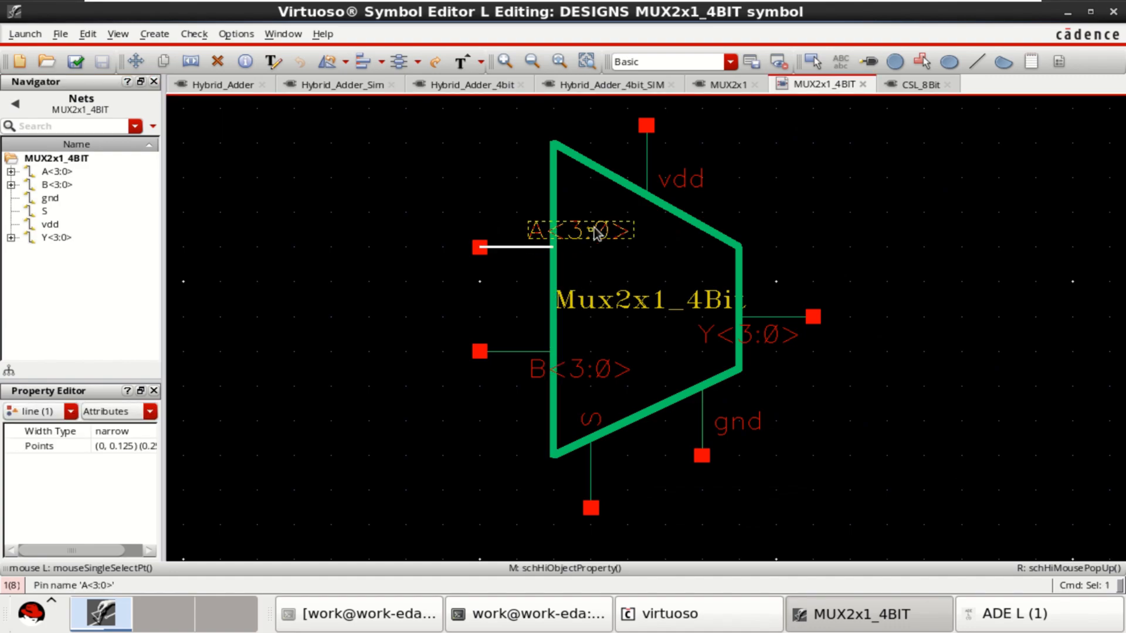
{"action": "left_click", "coordinate": [580, 368]}
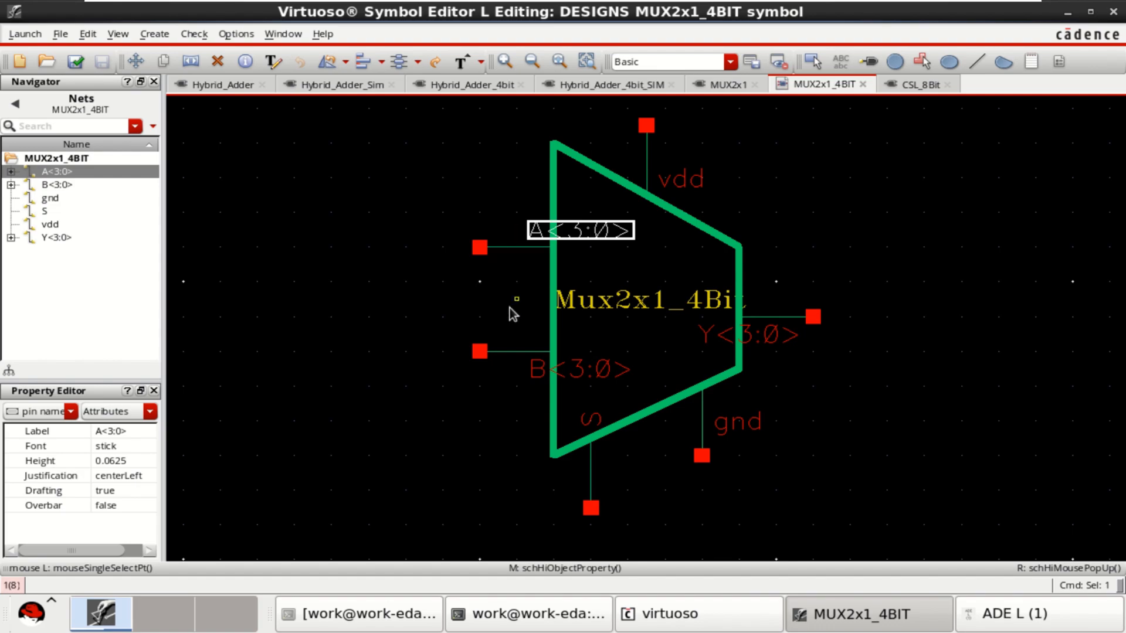
{"action": "mouse_move", "coordinate": [720, 278]}
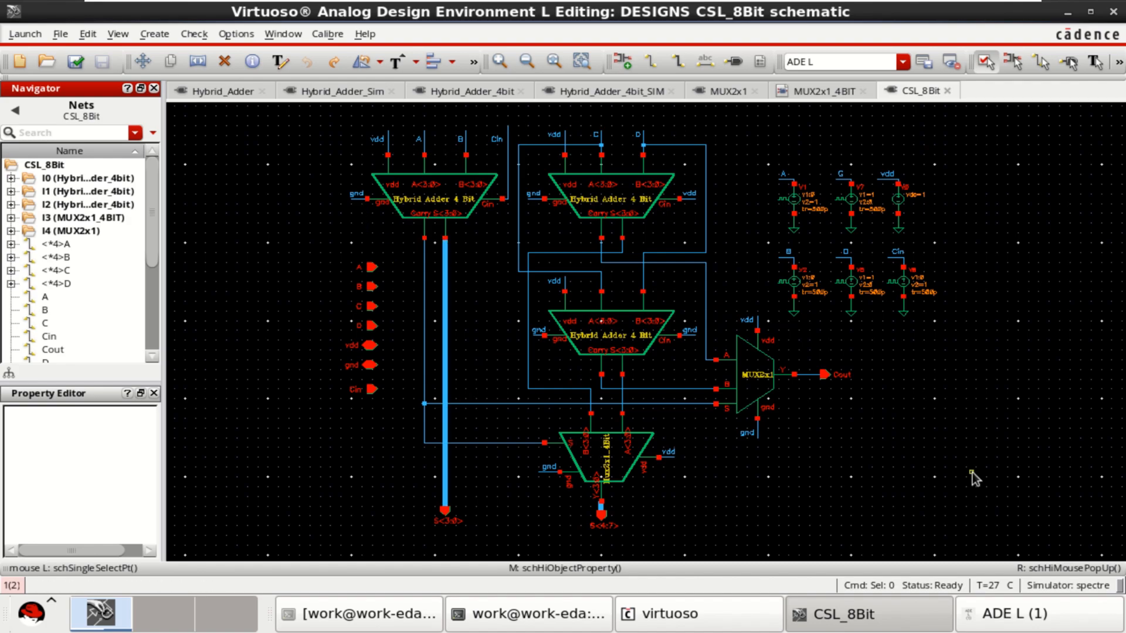
{"action": "left_click", "coordinate": [431, 194]}
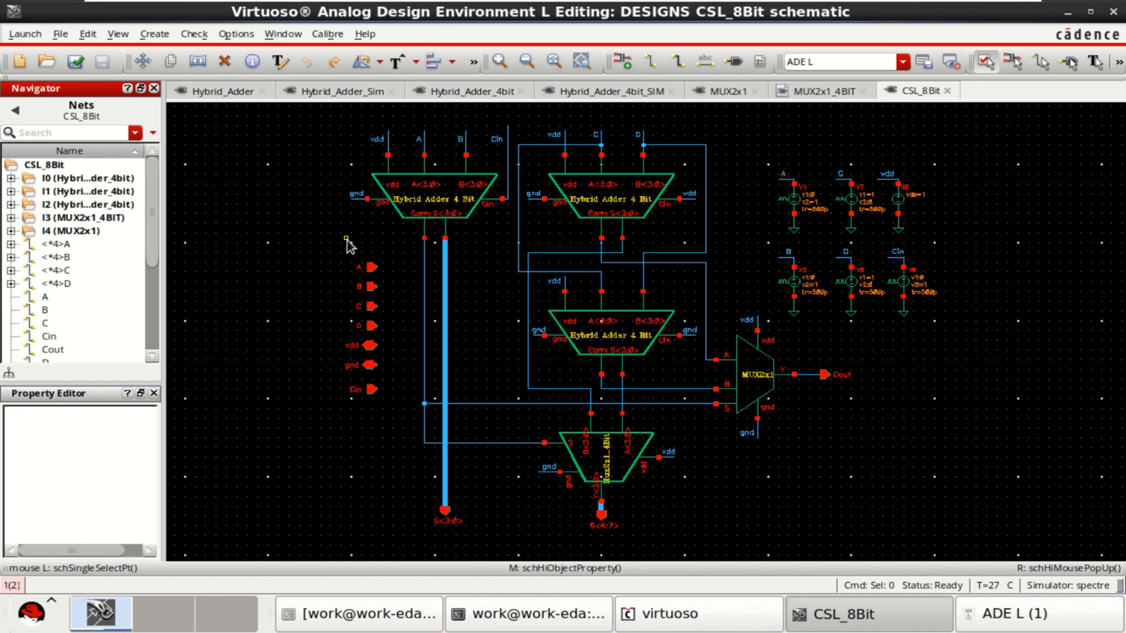
{"action": "left_click", "coordinate": [425, 201]}
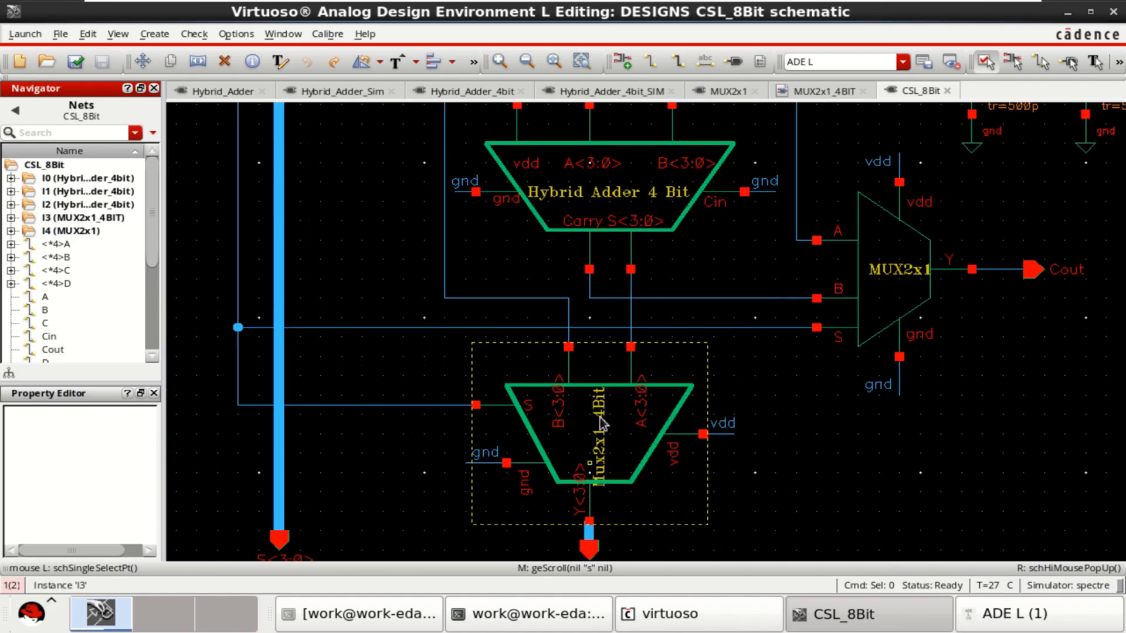
{"action": "mouse_move", "coordinate": [610, 470]}
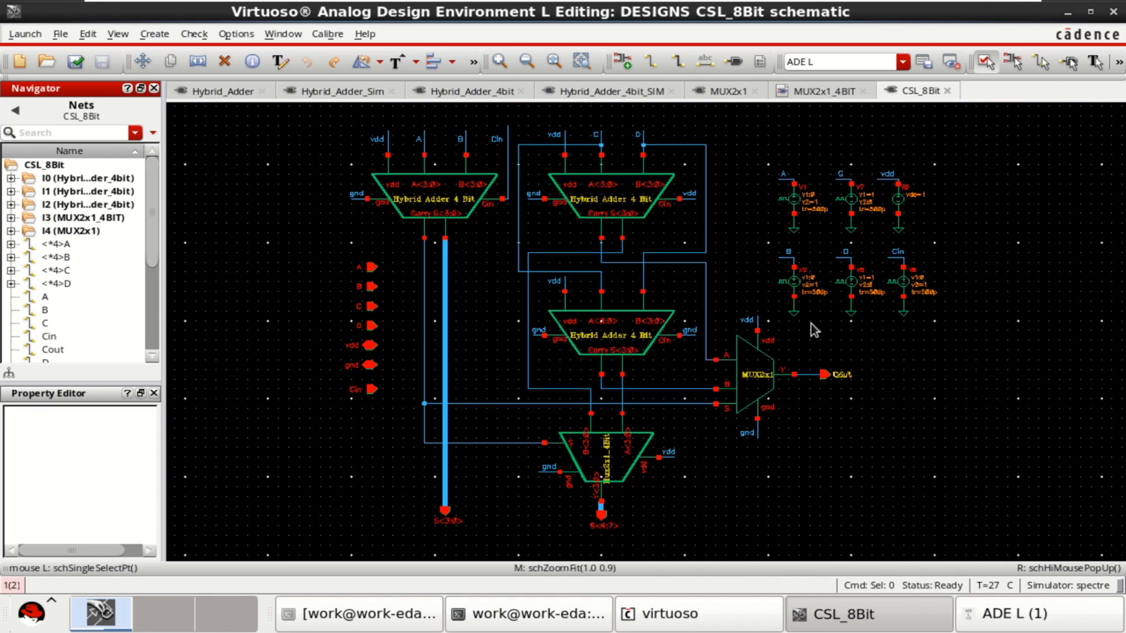
{"action": "left_click", "coordinate": [416, 199]}
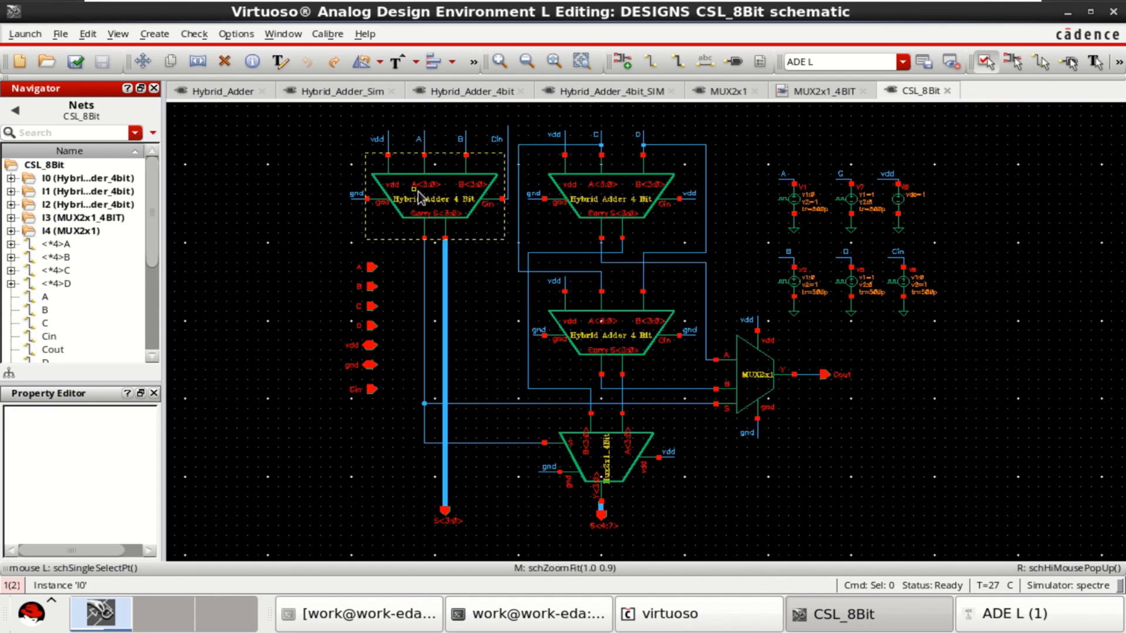
{"action": "left_click", "coordinate": [431, 194]}
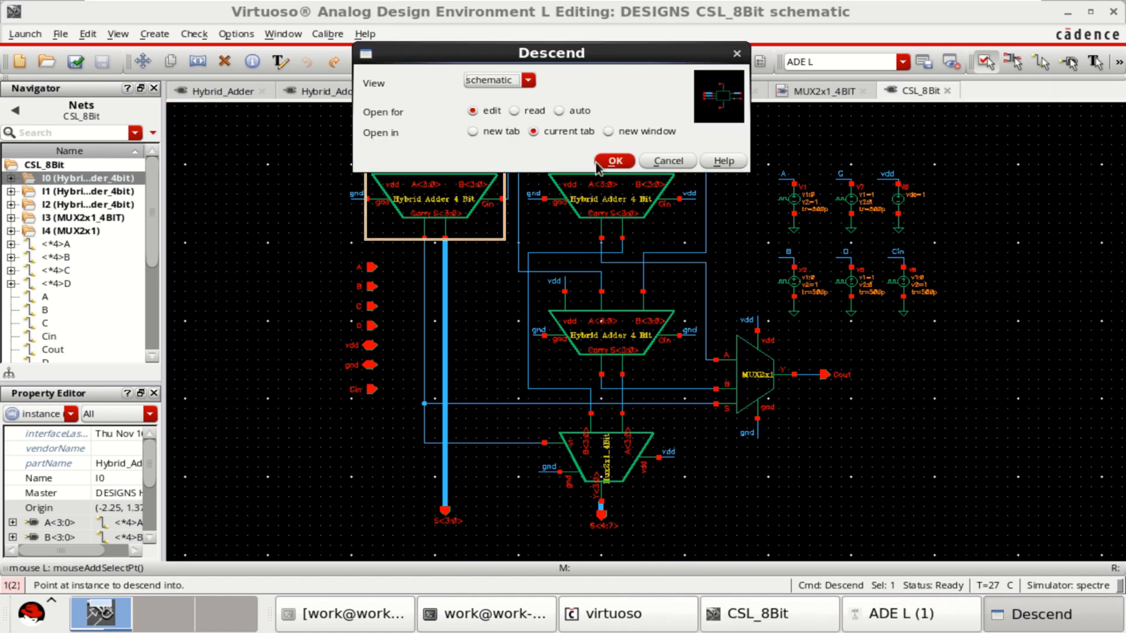
Descend into instance I0's schematic view in the current tab to inspect it.
{"action": "left_click", "coordinate": [613, 160]}
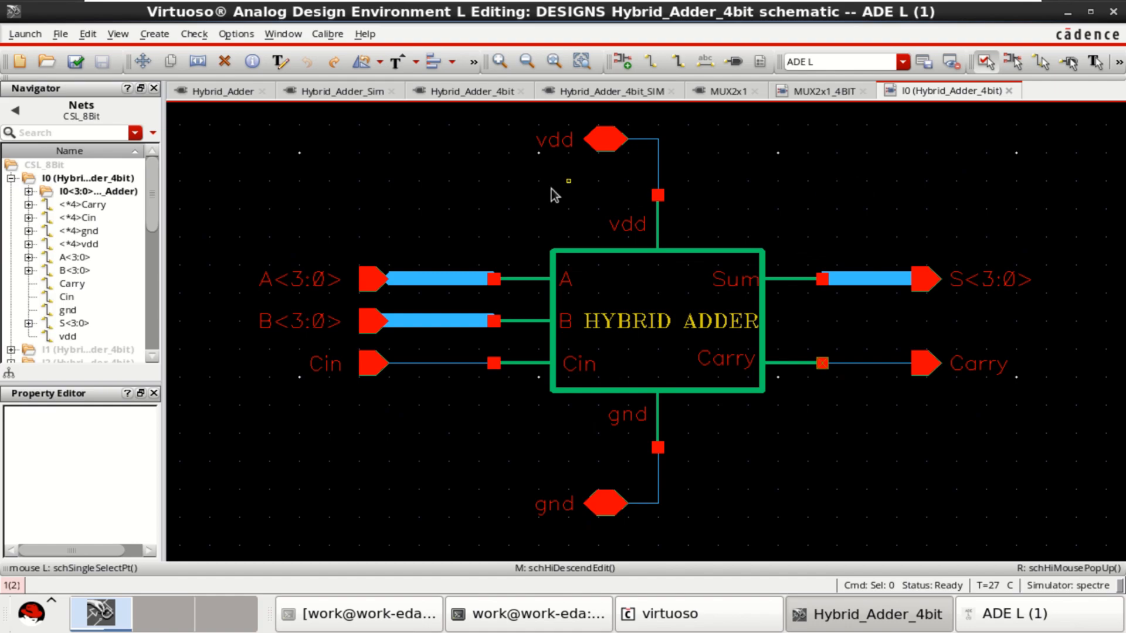
{"action": "left_click", "coordinate": [642, 326]}
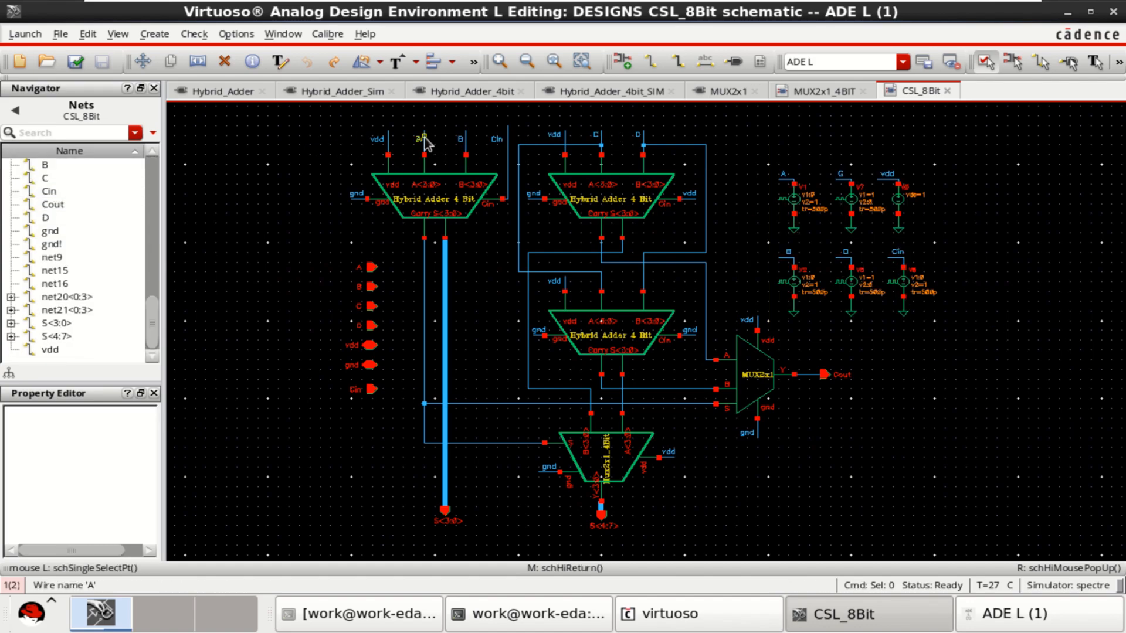
{"action": "left_click", "coordinate": [419, 138]}
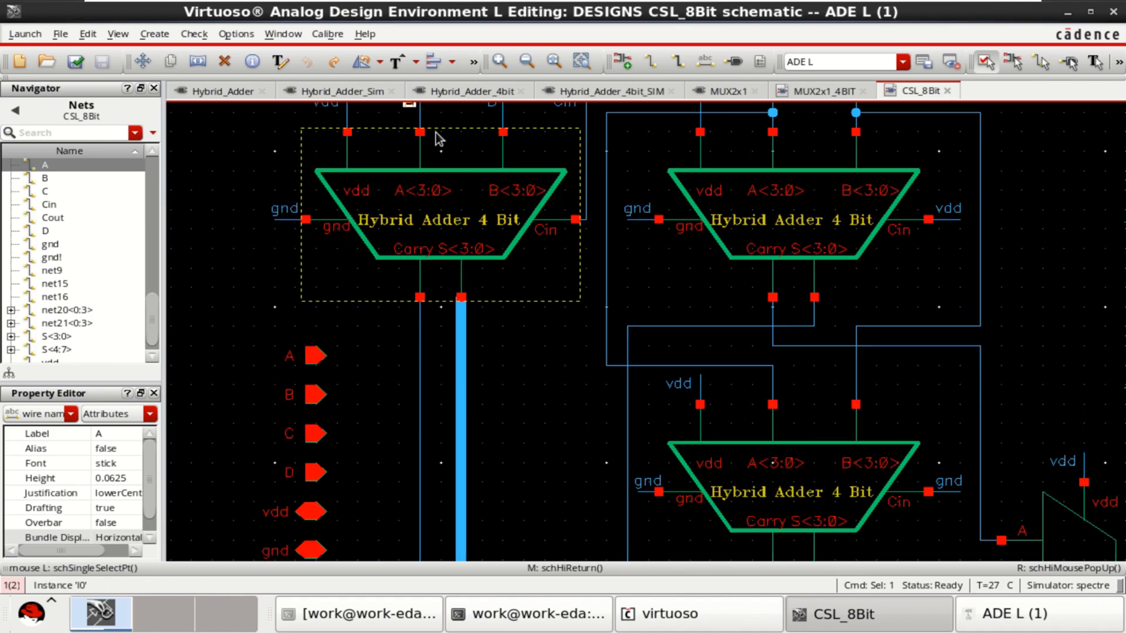
{"action": "scroll", "scroll_direction": "down", "scroll_amount": 3}
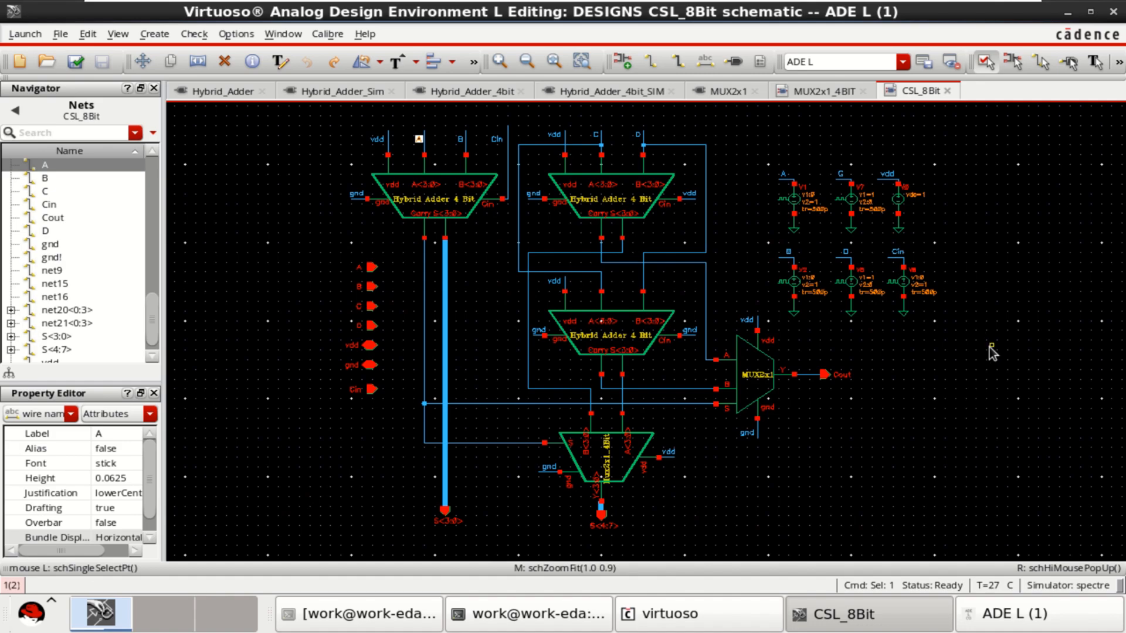
{"action": "left_click", "coordinate": [72, 61]}
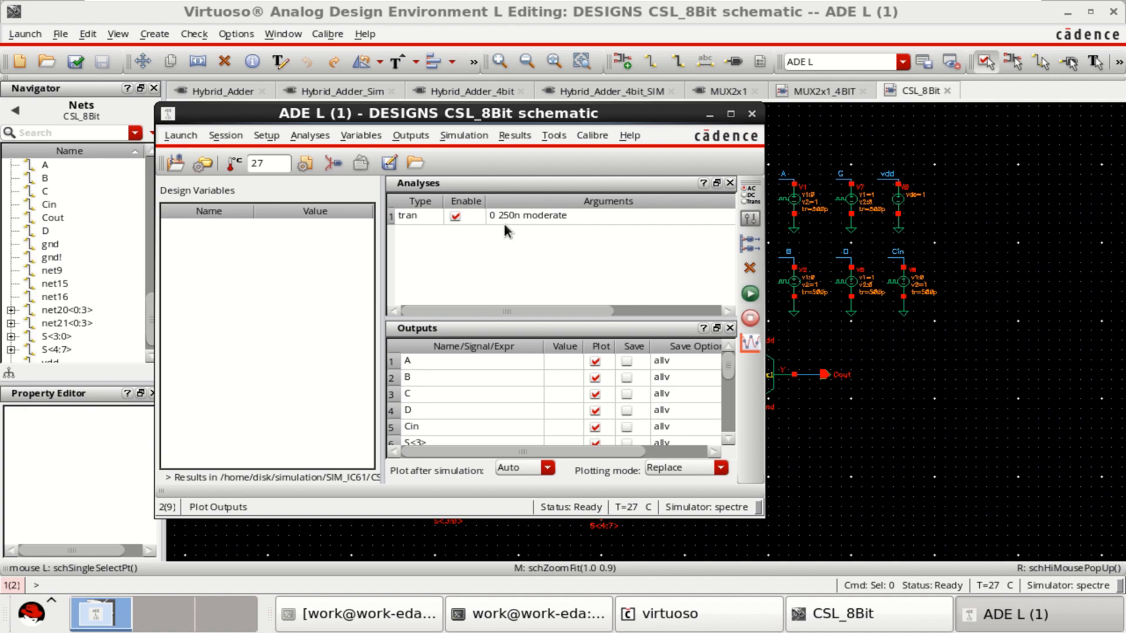
{"action": "mouse_move", "coordinate": [509, 225]}
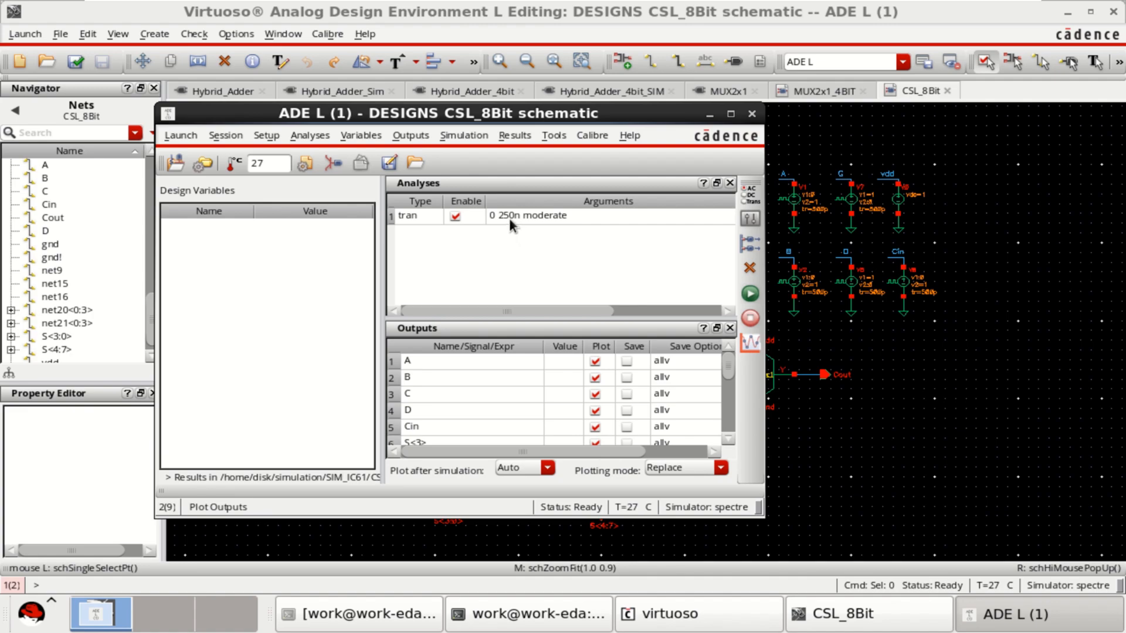
{"action": "mouse_move", "coordinate": [558, 246]}
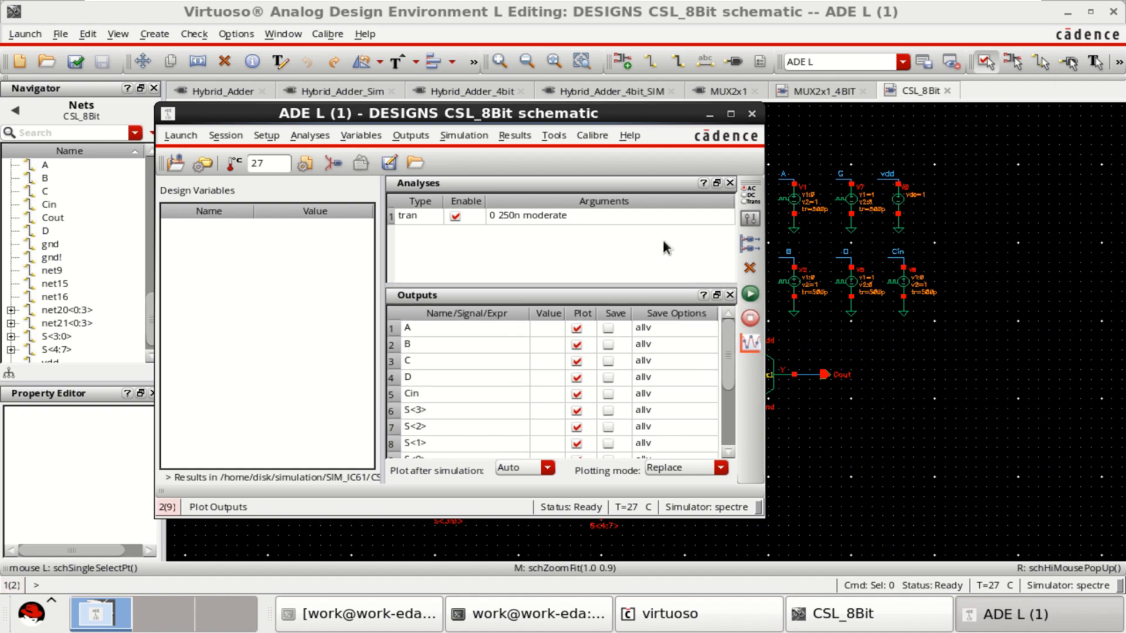
Scroll the CSL_8Bit ADE L Outputs list to review sum bits S<3> through S<1>.
{"action": "scroll", "scroll_direction": "down", "scroll_amount": 3}
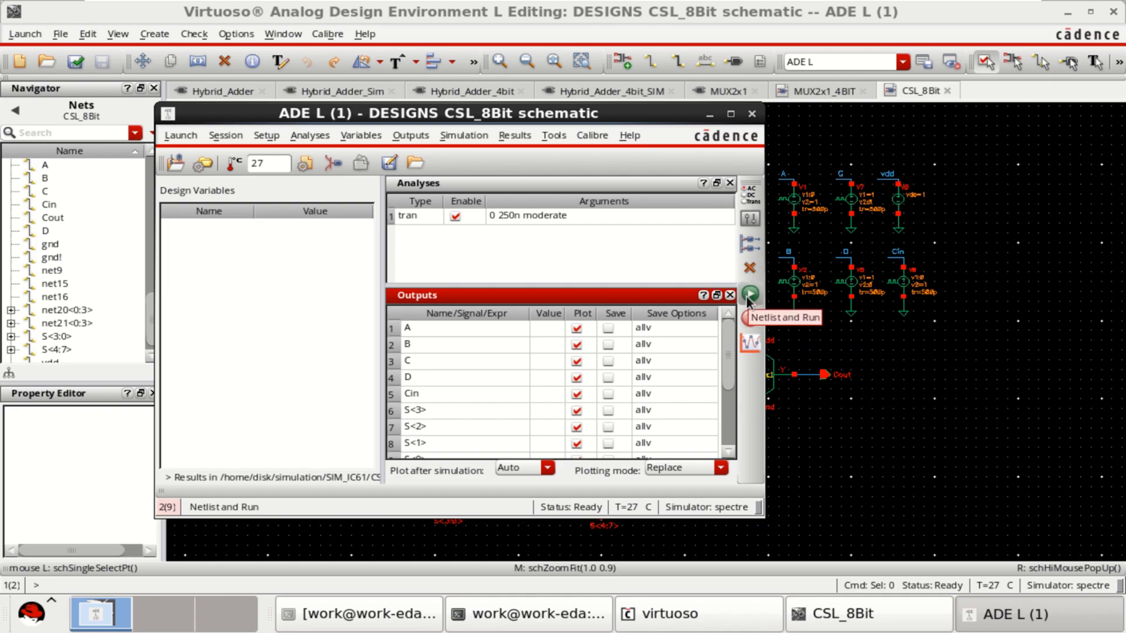
Netlist and run the 250 ns CSL_8Bit transient simulation, following the Spectre log.
{"action": "left_click", "coordinate": [748, 294]}
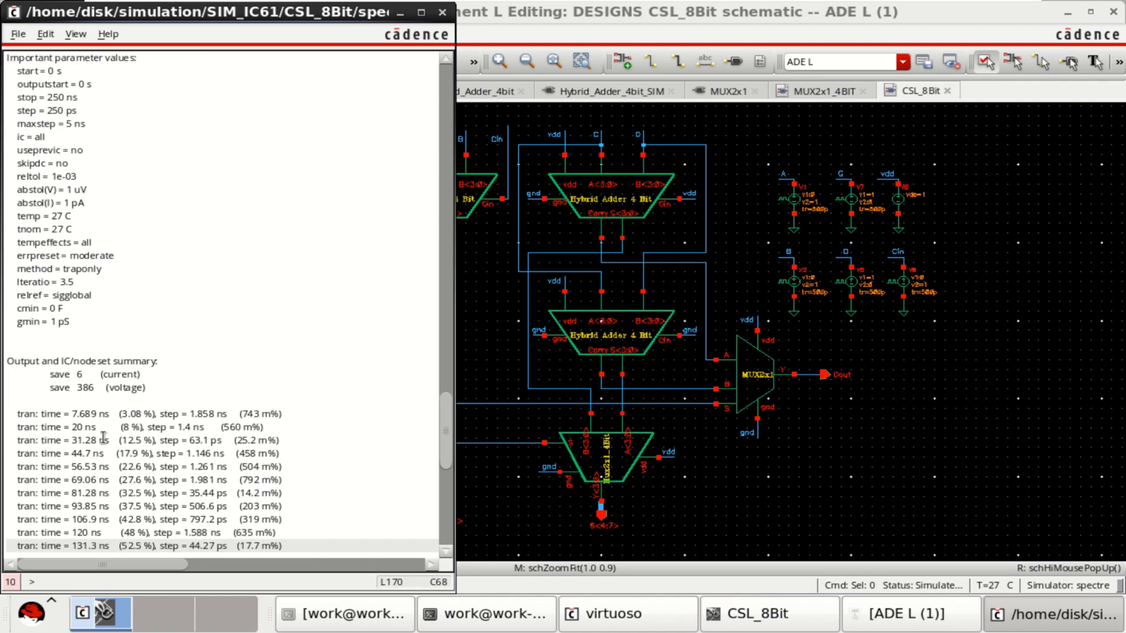
{"action": "scroll", "scroll_direction": "down", "scroll_amount": 3}
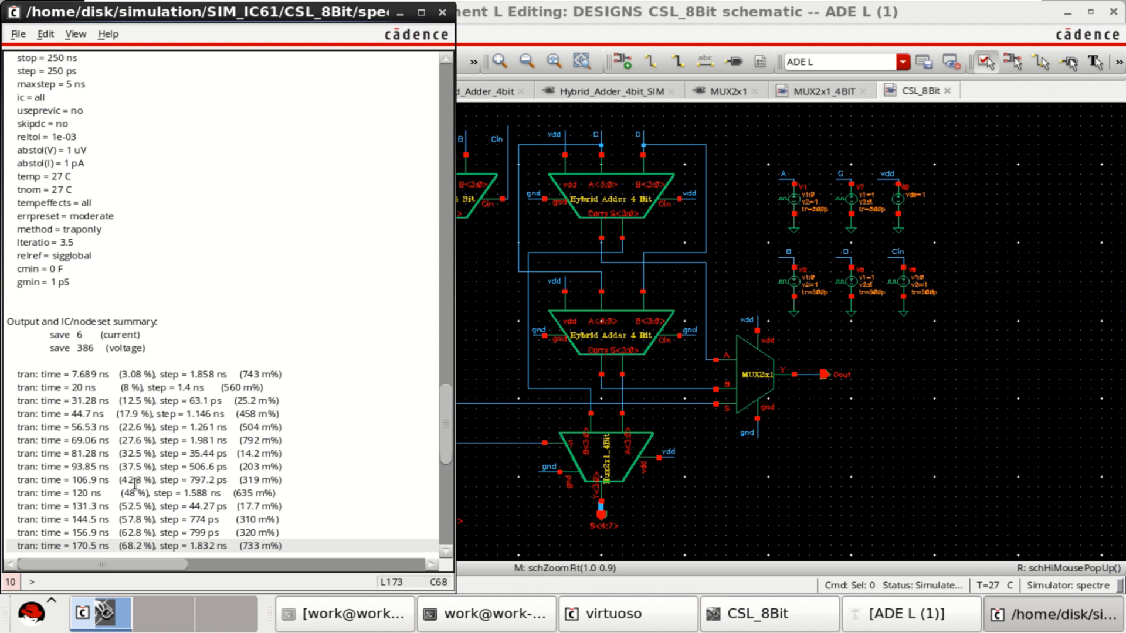
{"action": "scroll", "scroll_direction": "down", "scroll_amount": 3}
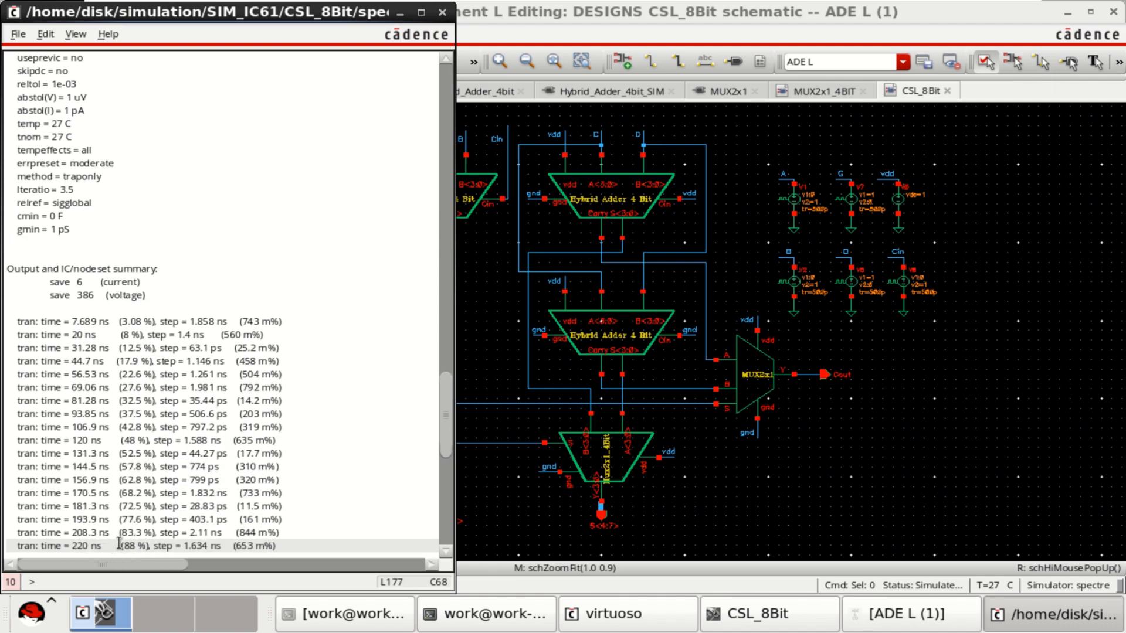
{"action": "scroll", "scroll_direction": "down", "scroll_amount": 3}
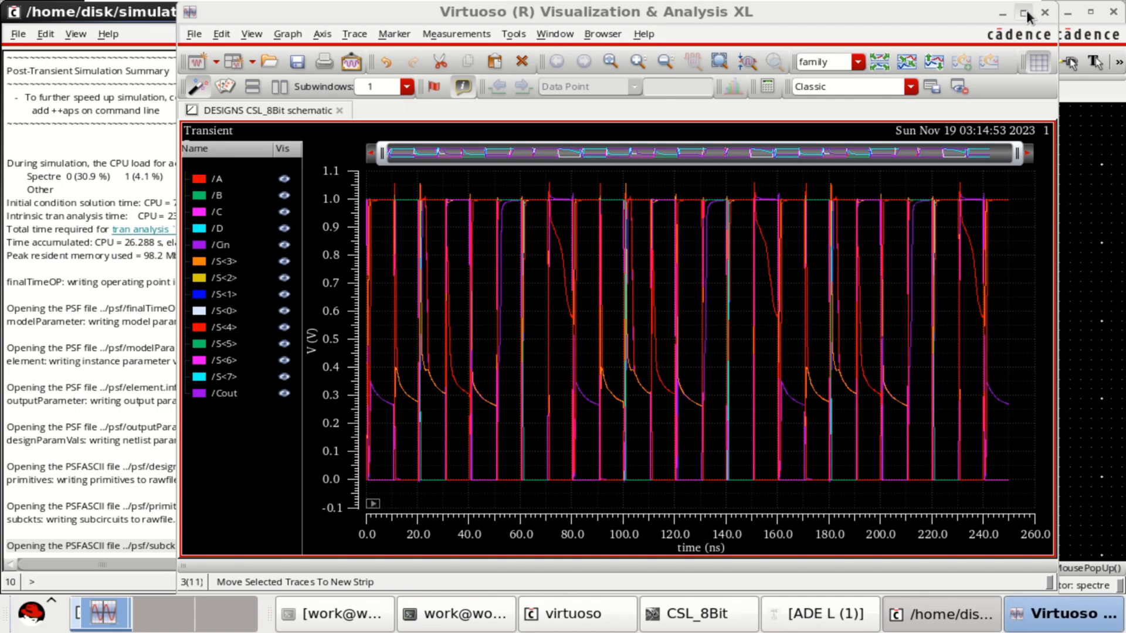
Maximize the waveform window and select the Cout trace among the per-signal strips.
{"action": "left_click", "coordinate": [1022, 13]}
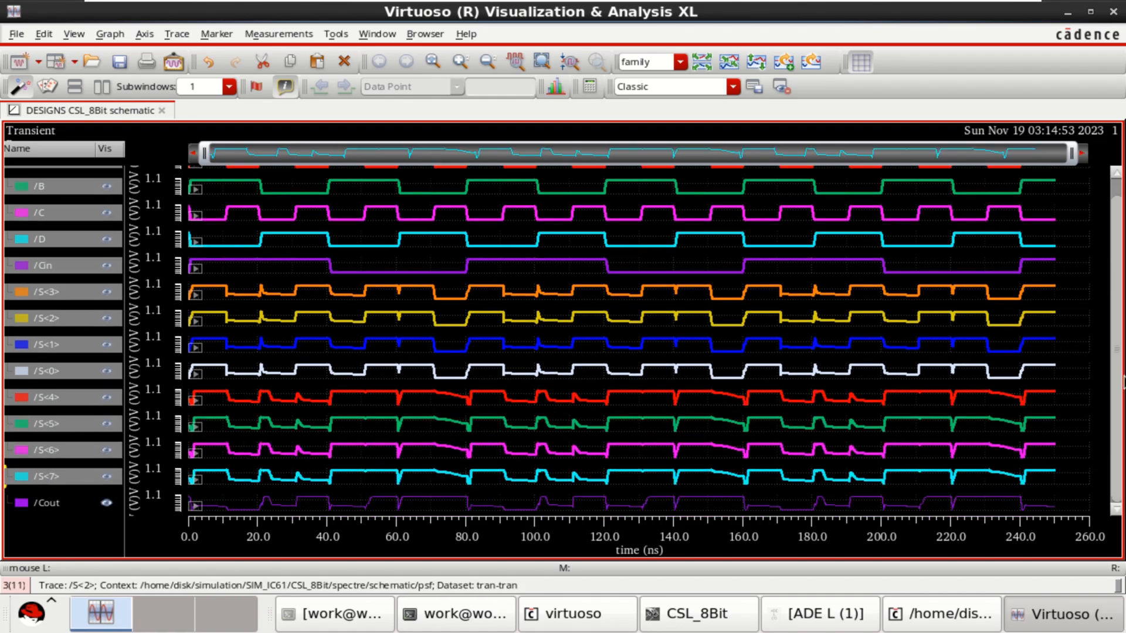
{"action": "left_click", "coordinate": [204, 506]}
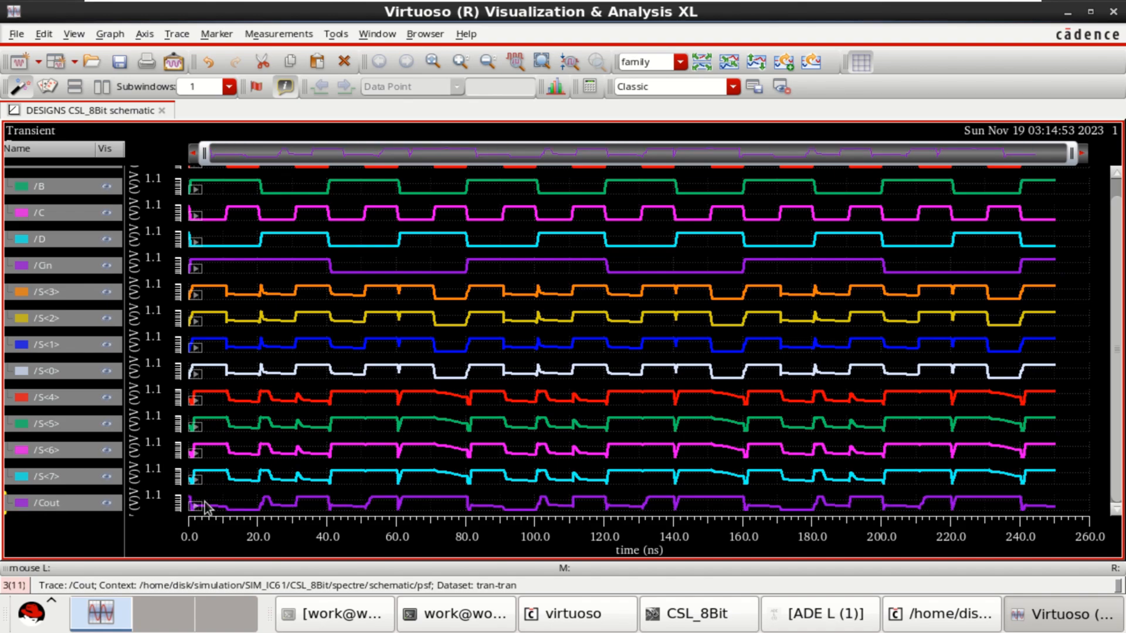